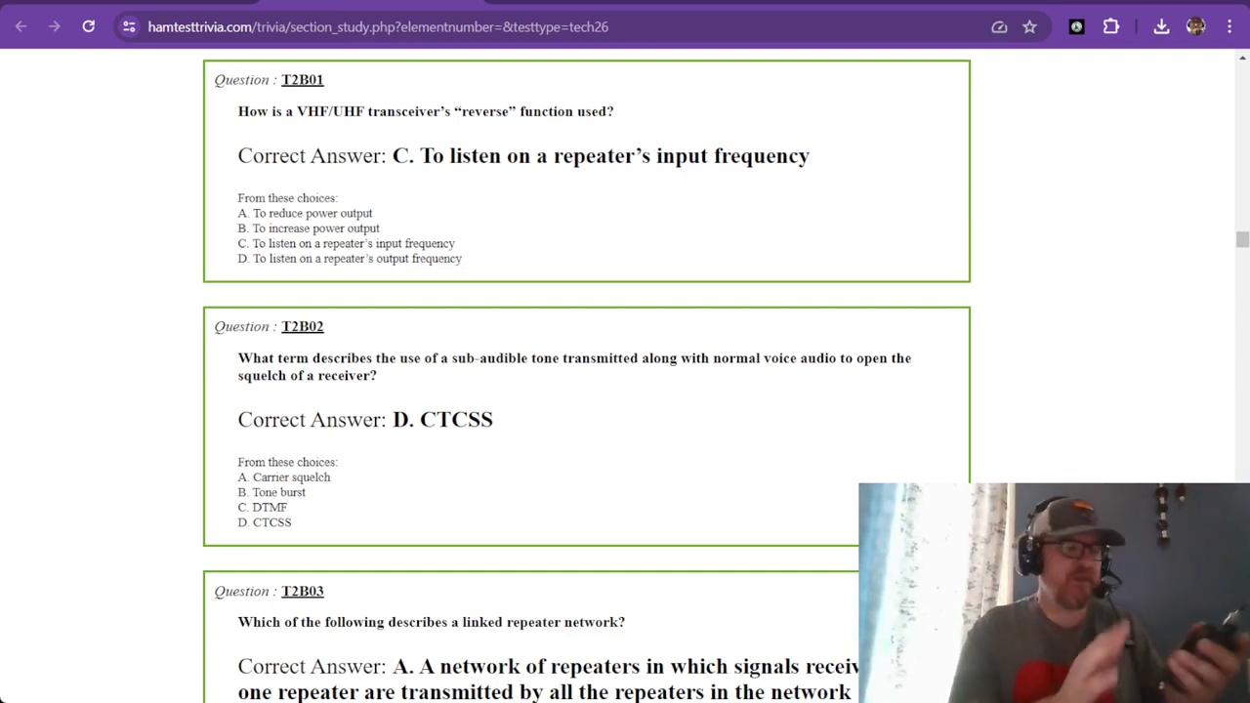
- Scroll the T2B study page down so question T2B03 on linked repeater networks heads the window
left_click(379, 375)
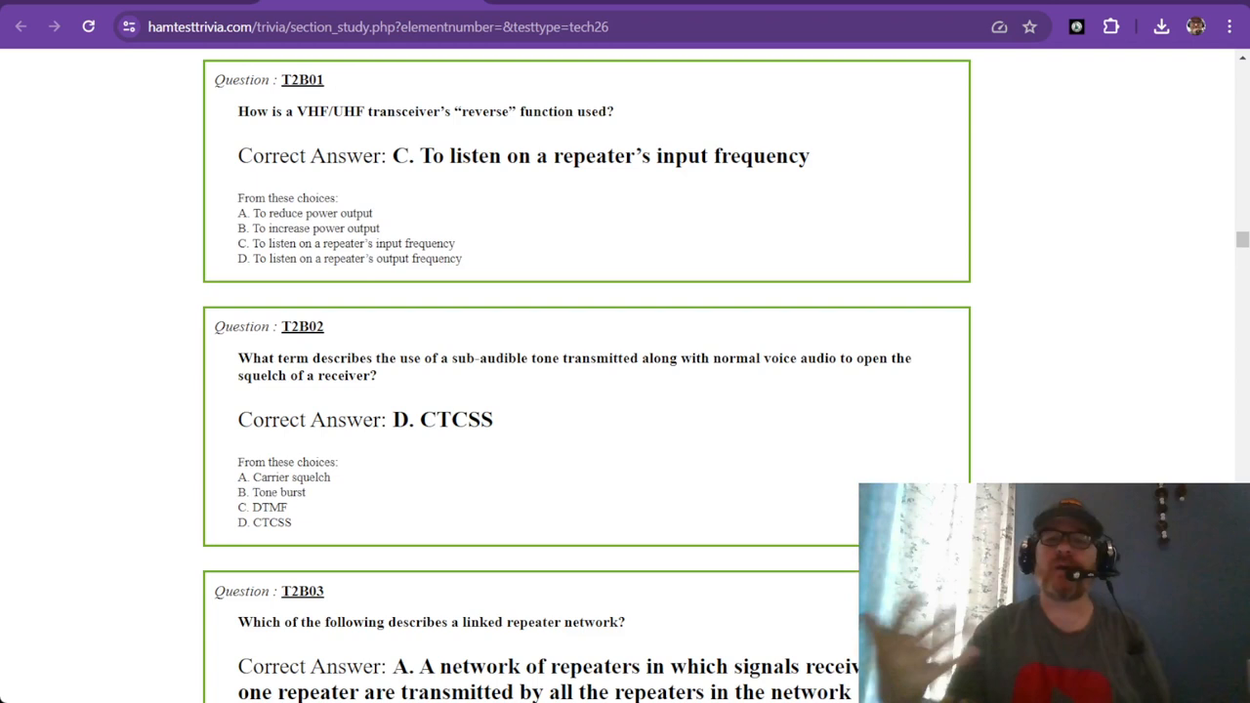
left_click(379, 374)
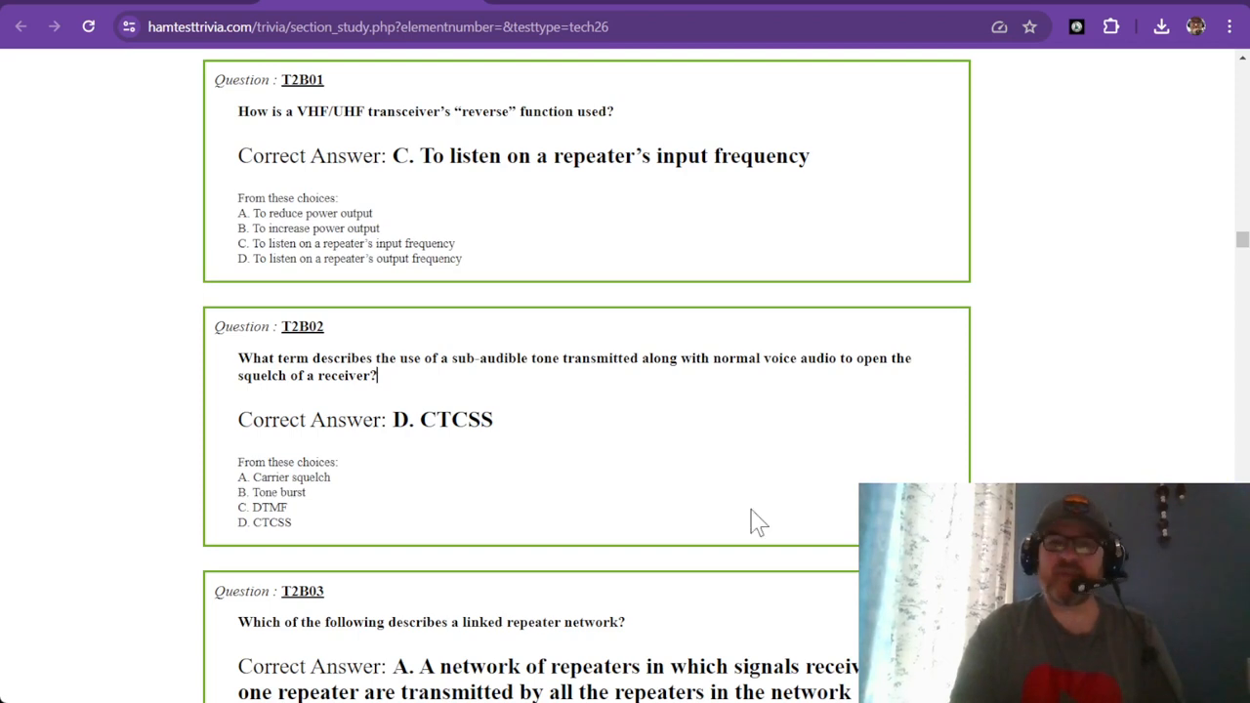
scroll("down", 3)
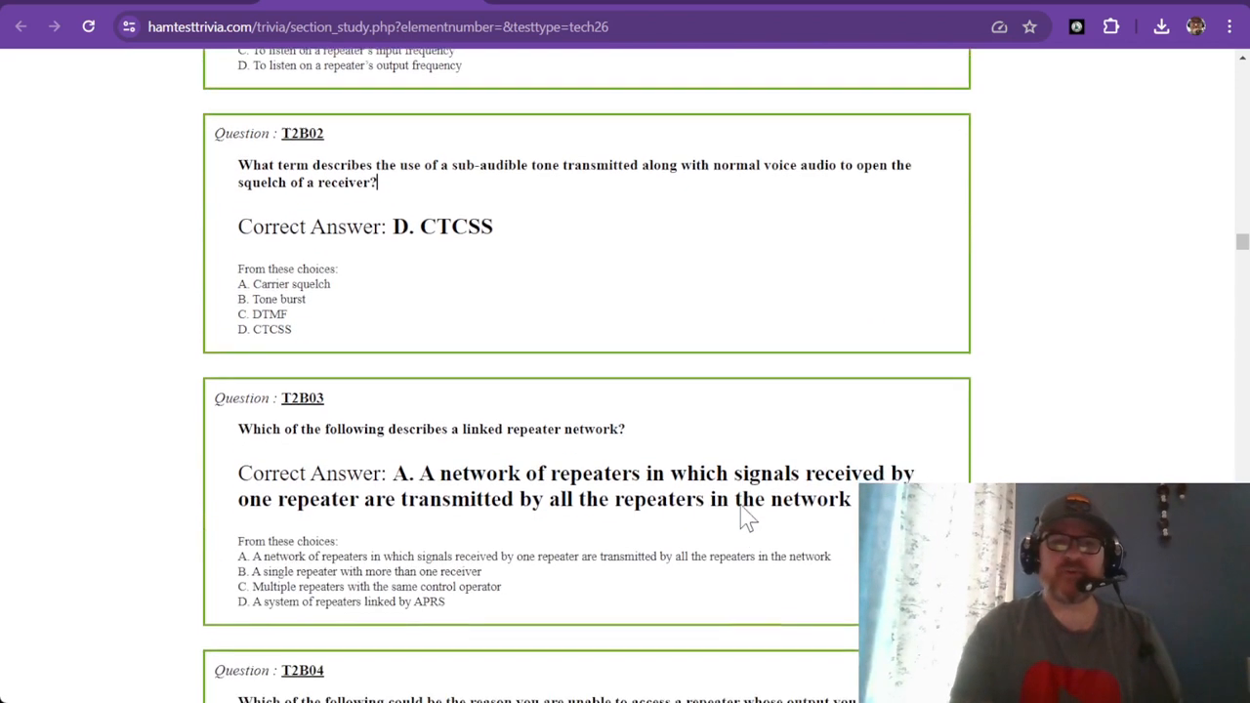
scroll("down", 3)
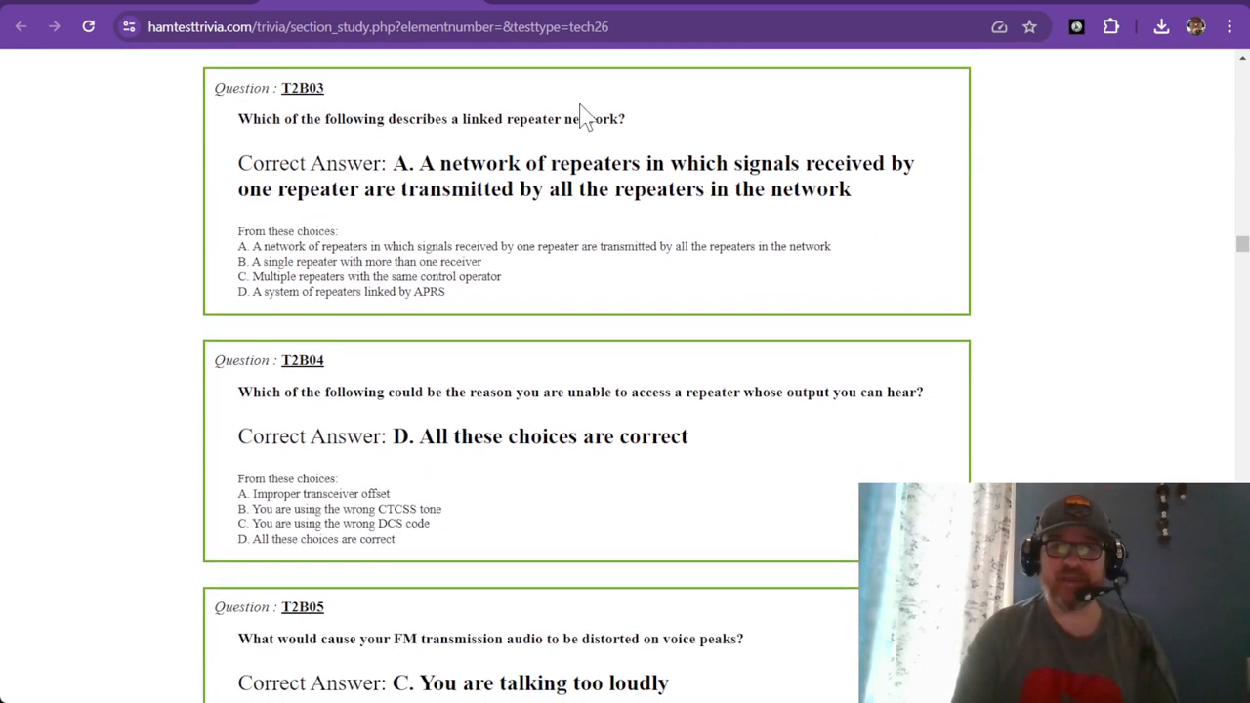
scroll("down", 3)
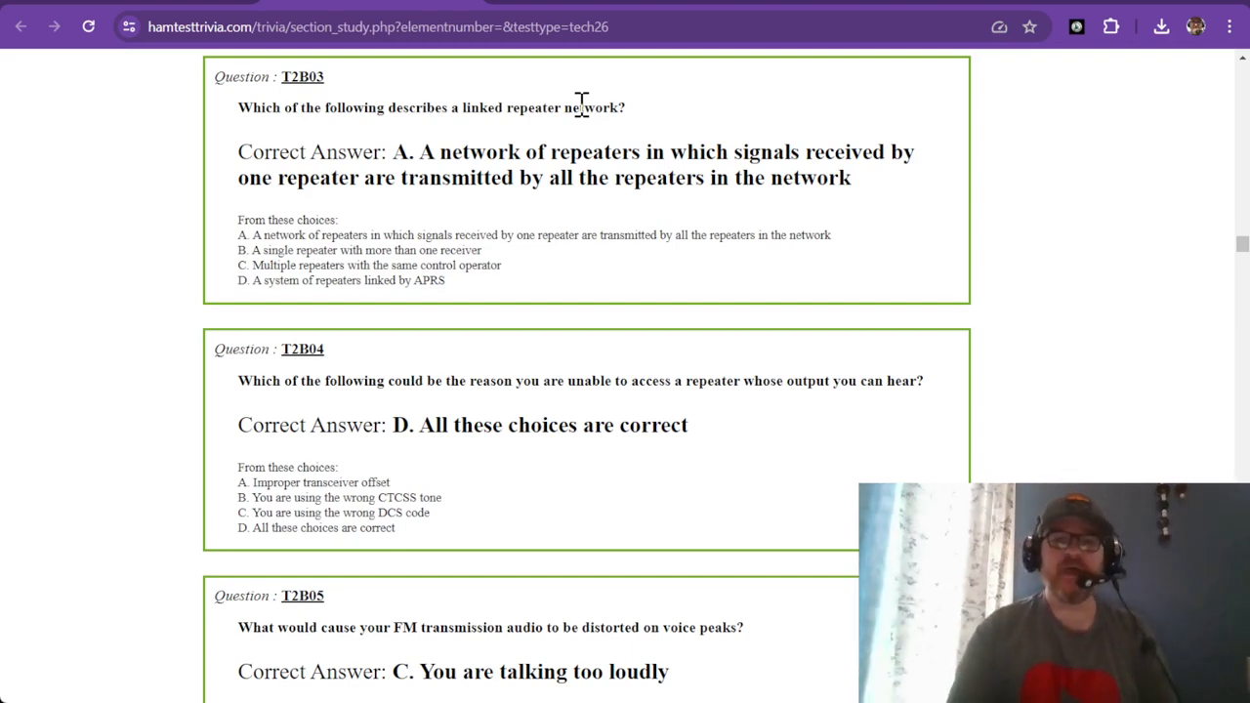
- Scroll down so T2B04 on being unable to access a repeater reaches the top
scroll("down", 3)
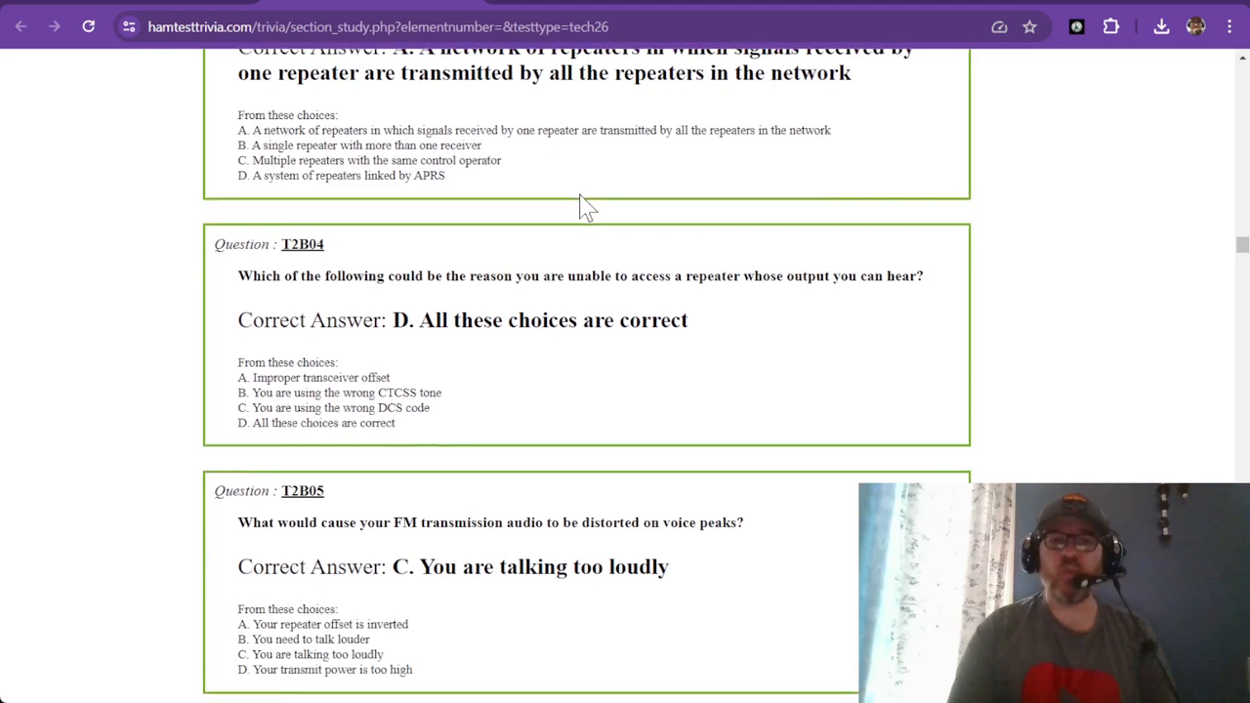
scroll("down", 3)
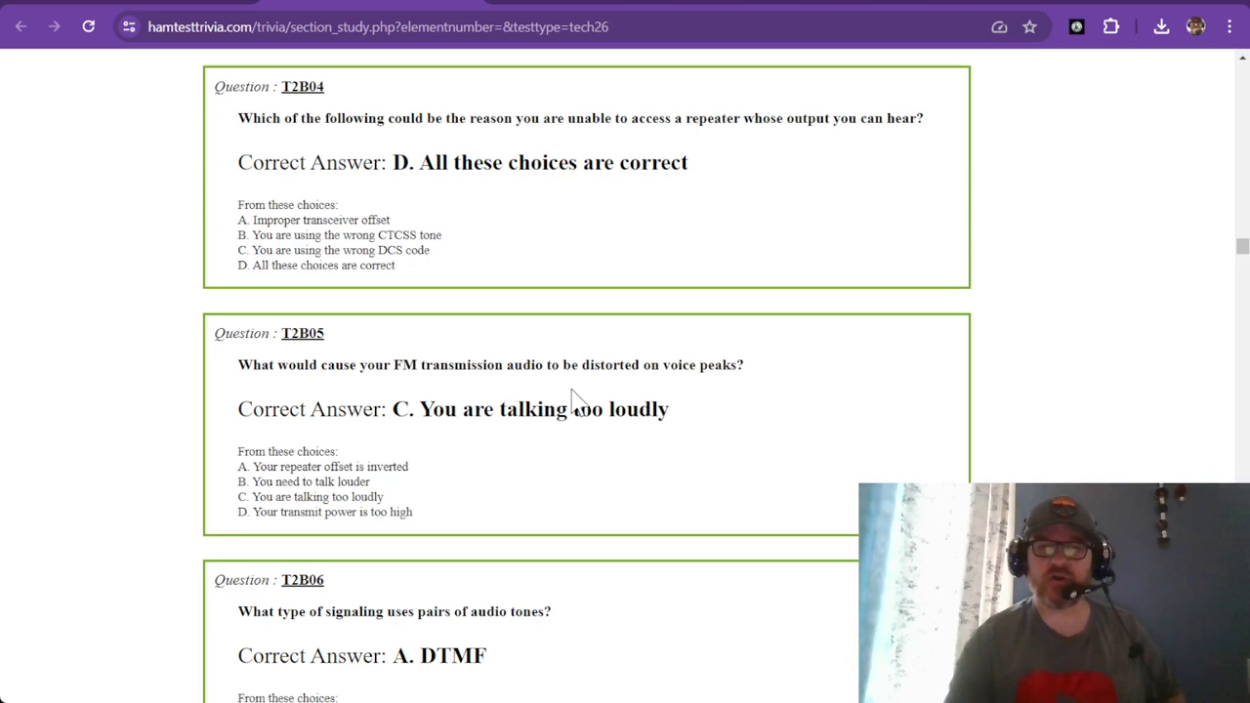
- Scroll down to show T2B05 on FM audio distortion and T2B06 on DTMF tones with answers
scroll("down", 3)
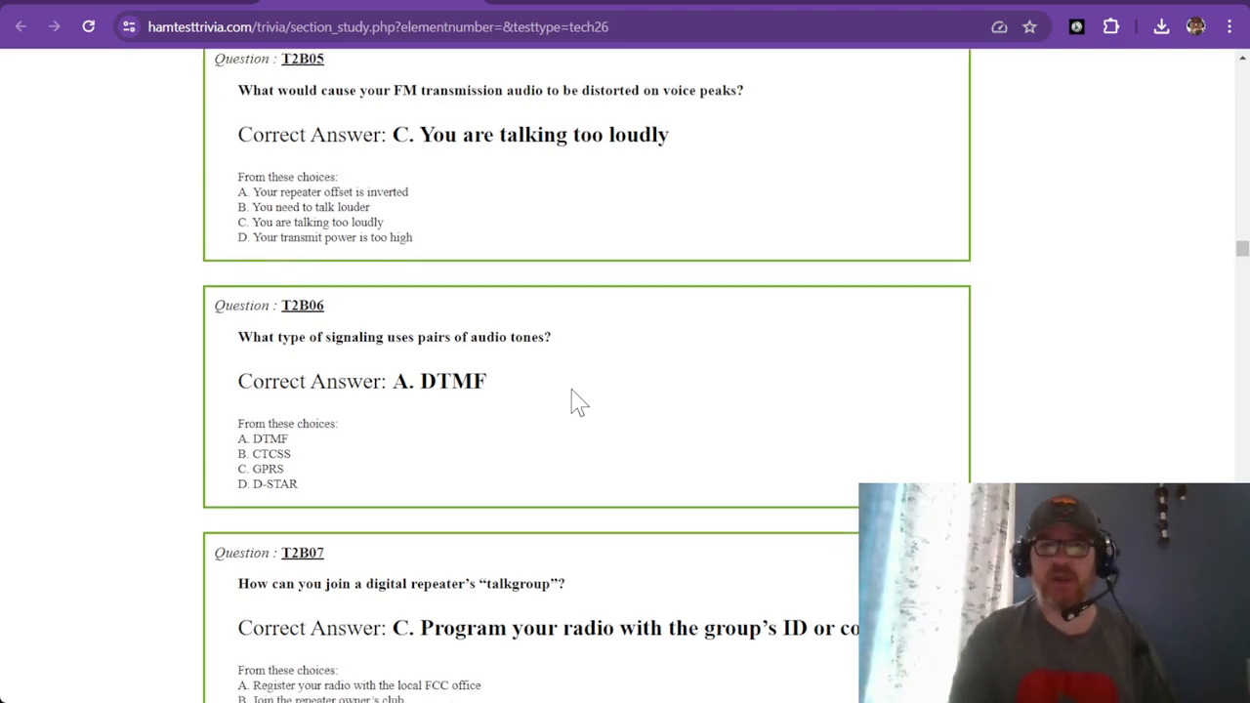
scroll("down", 3)
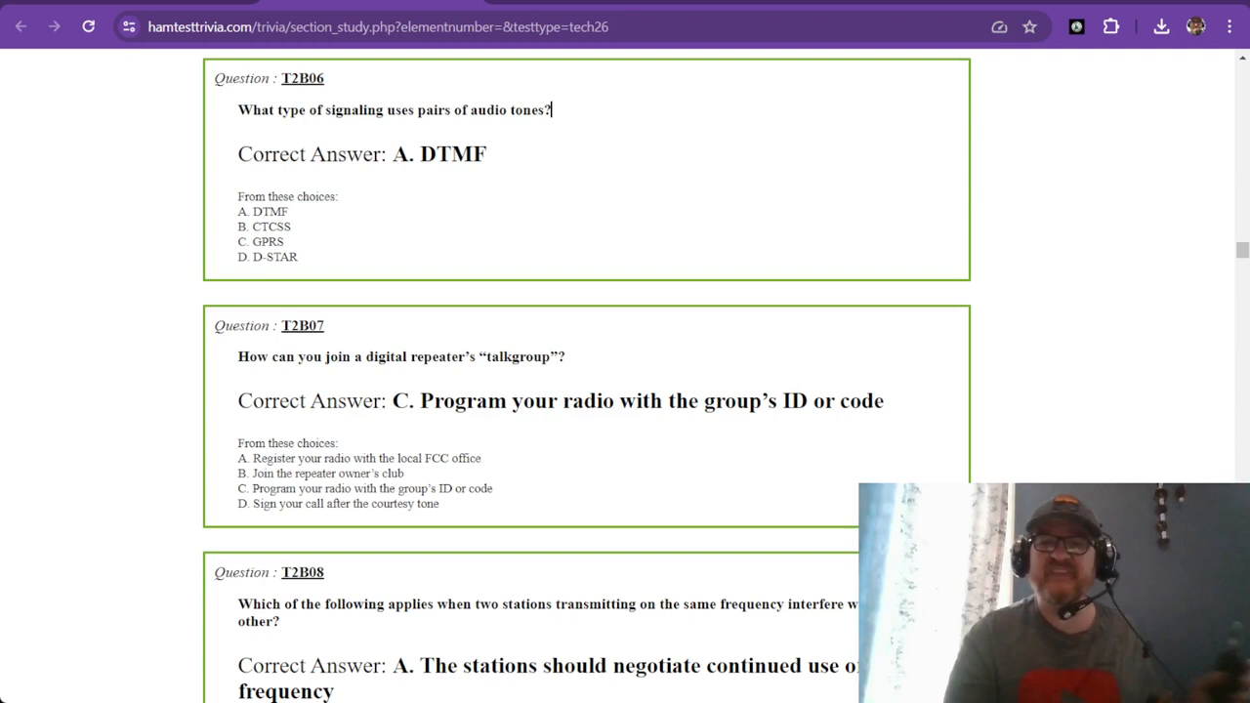
mouse_move(719, 127)
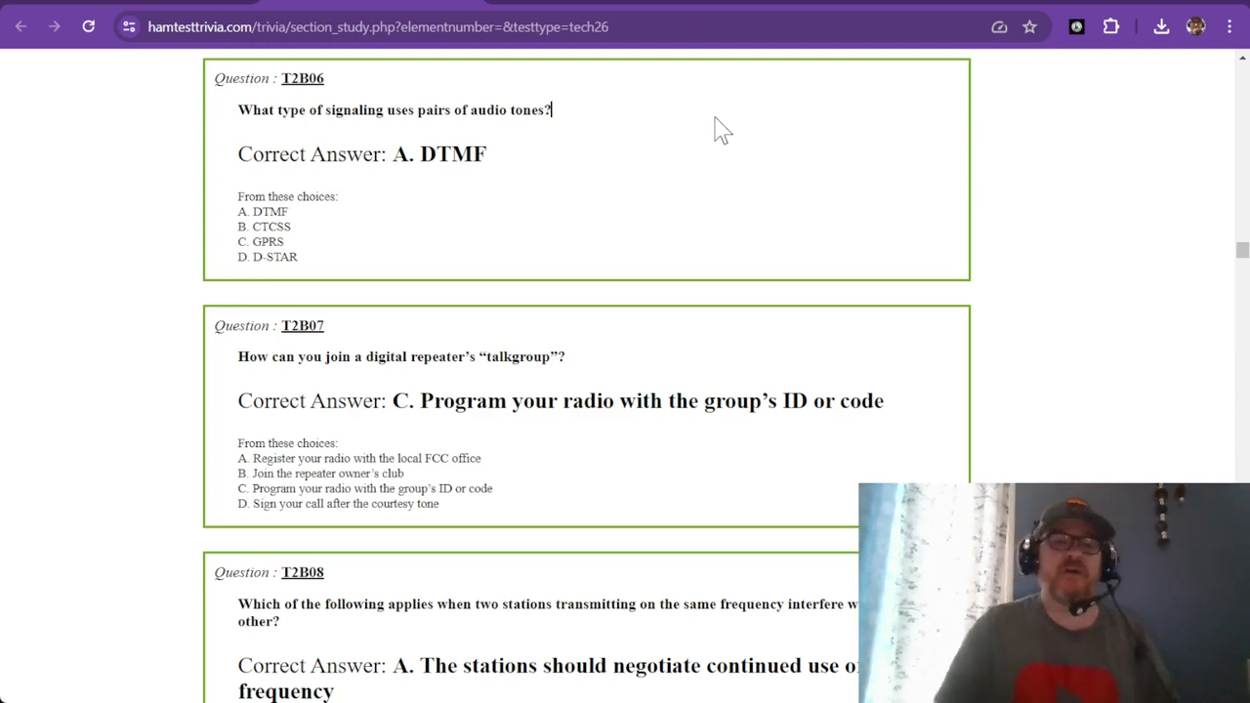
- Scroll down so T2B07 on joining a digital repeater talkgroup tops the view
scroll("down", 3)
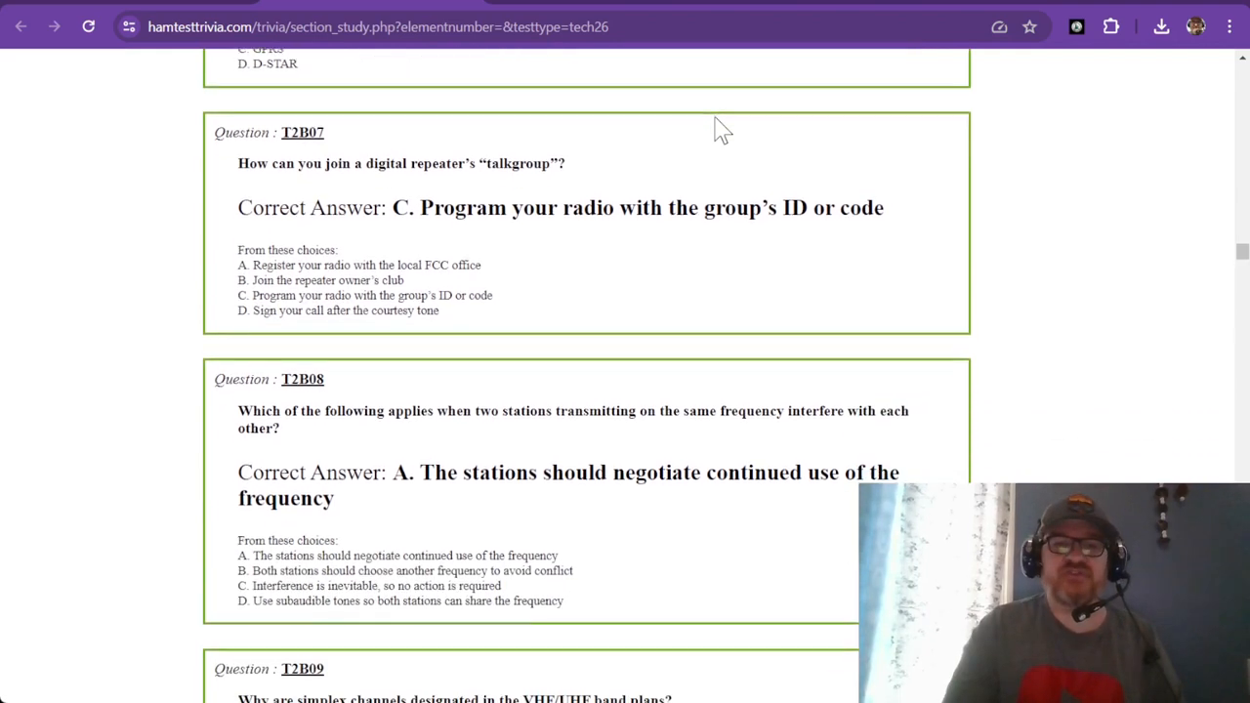
- Scroll down so T2B08's interference answer is fully visible and T2B09 starts to show
scroll("down", 3)
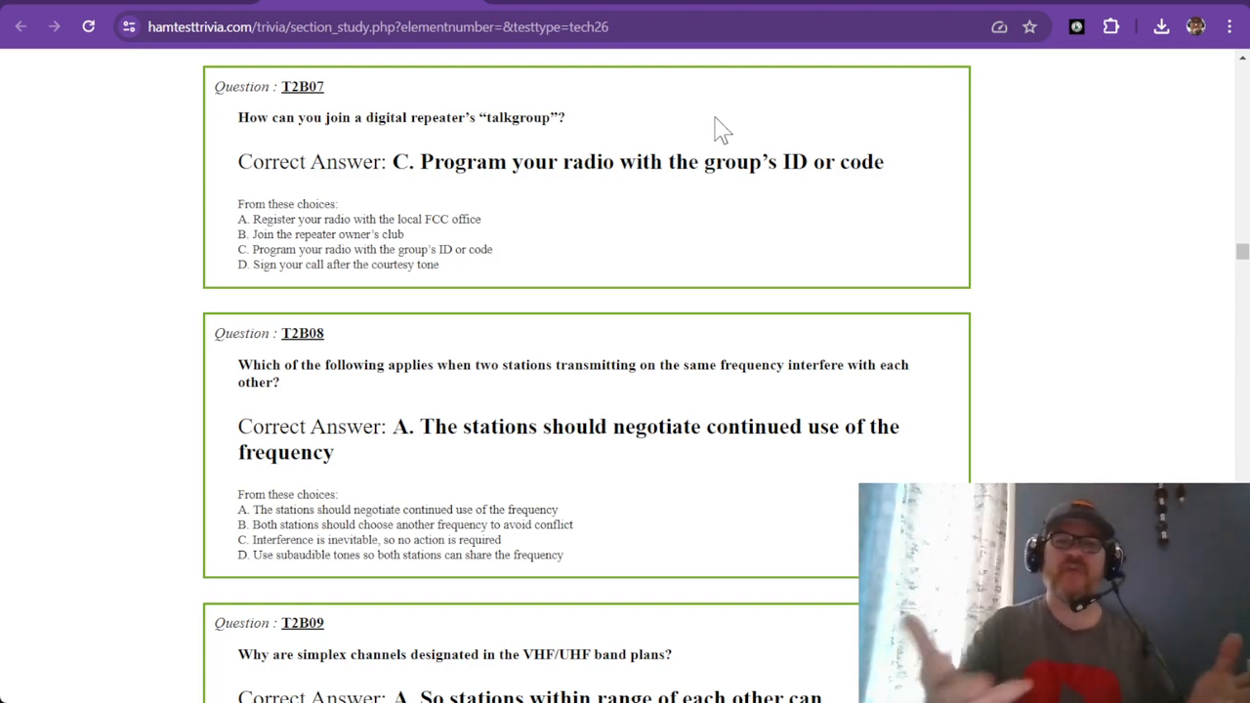
scroll("down", 3)
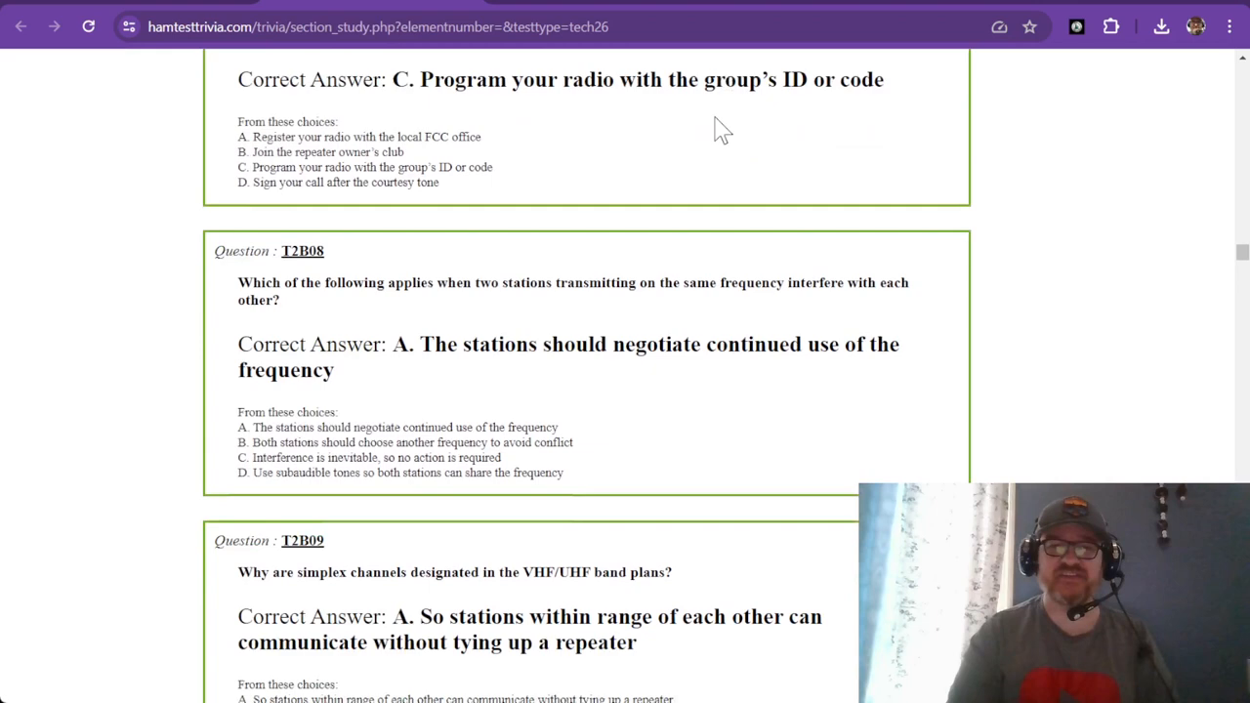
- Scroll down so T2B08 on stations interfering on one frequency leads the page
scroll("down", 3)
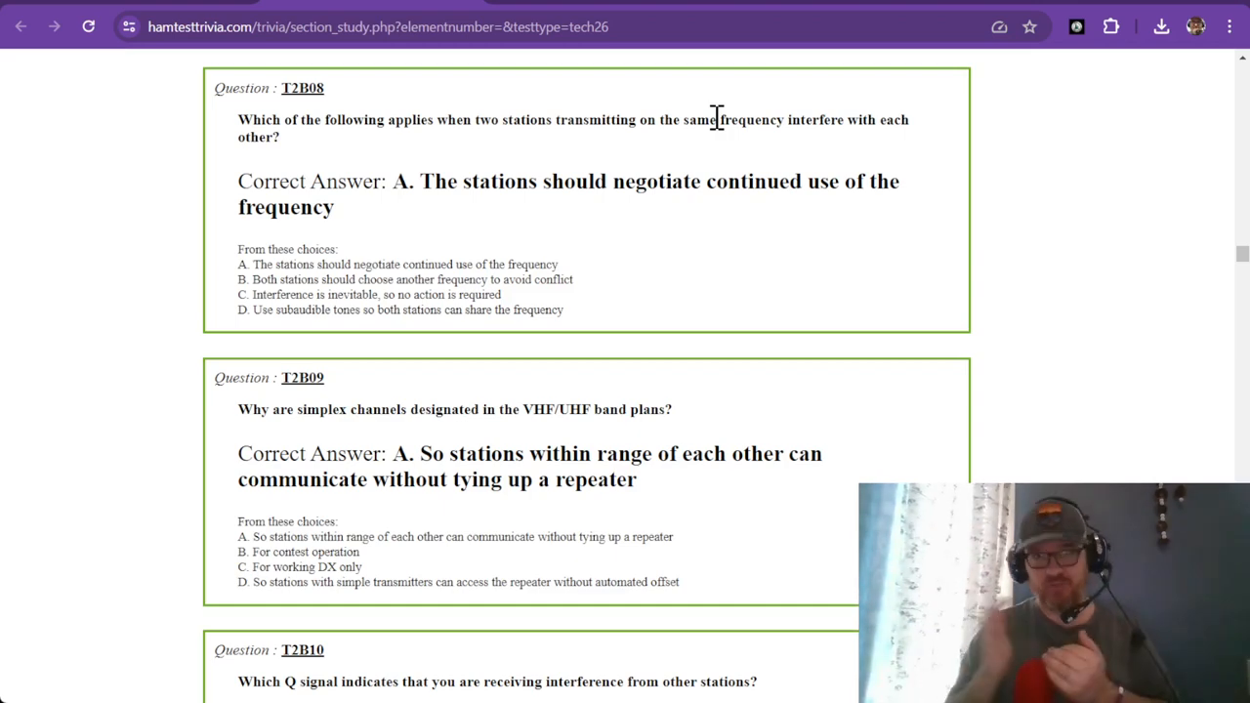
- Scroll down so T2B09 on simplex channels tops the page with T2B10 and T2B11 beneath
scroll("down", 3)
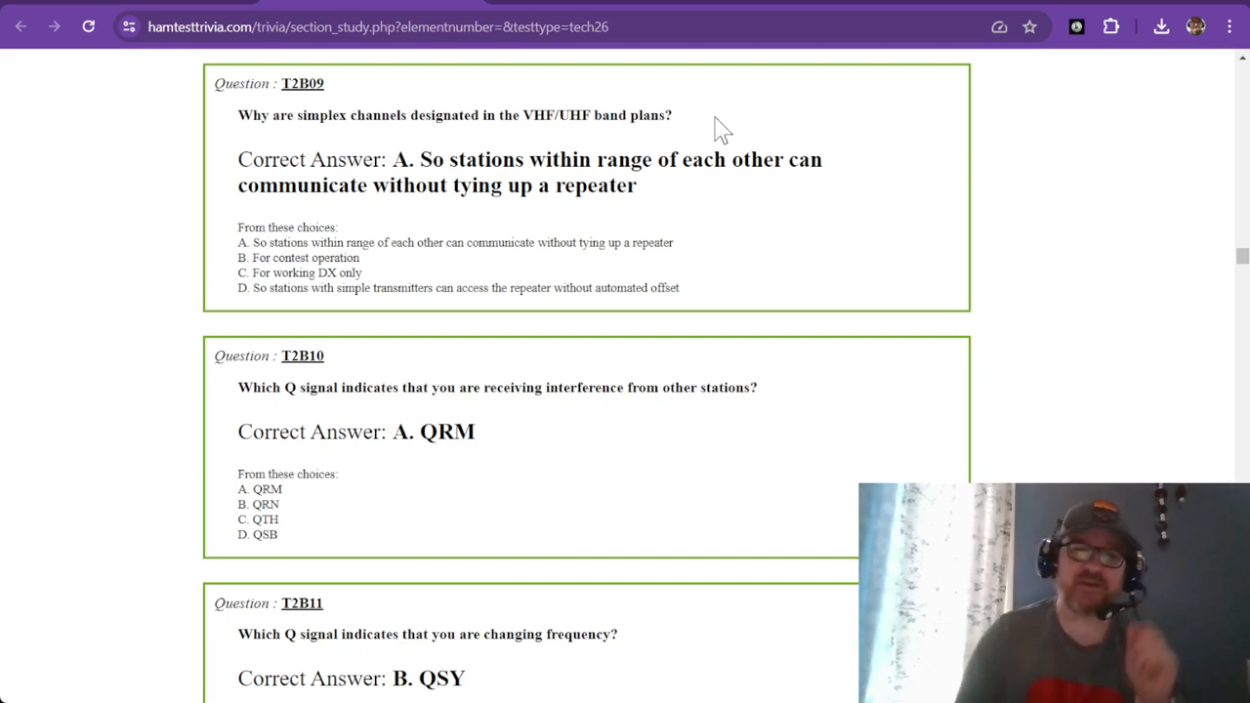
scroll("down", 3)
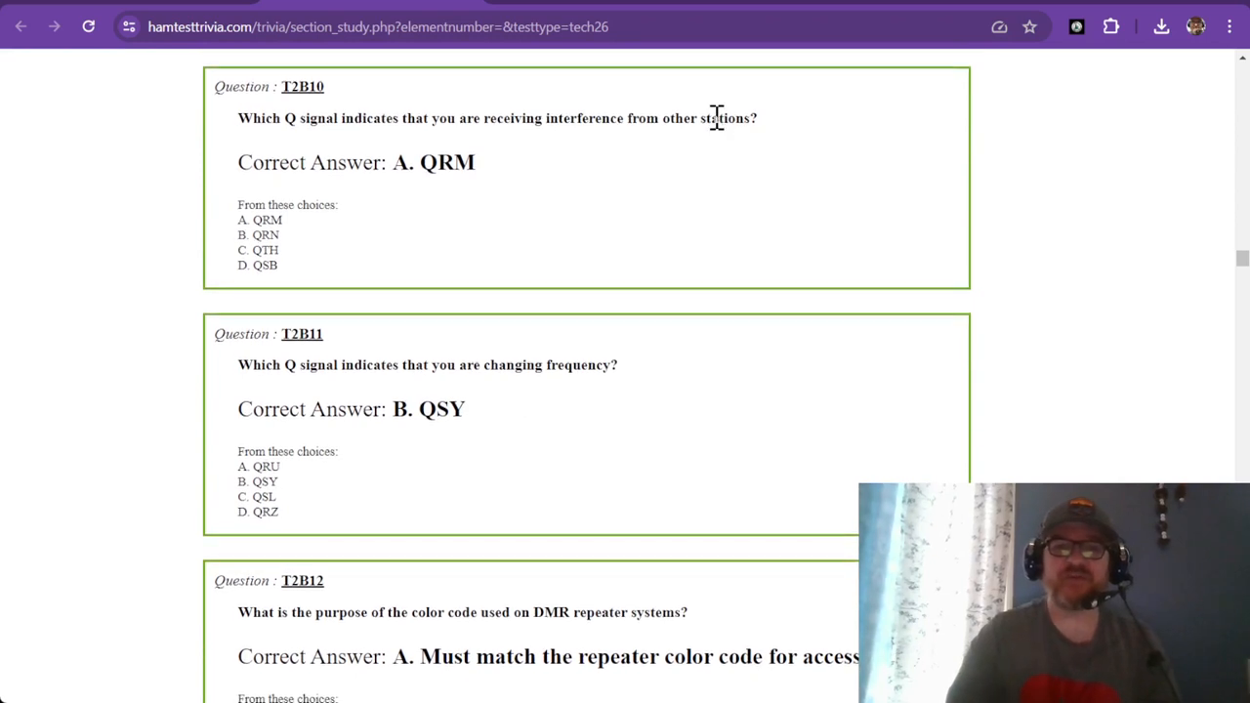
mouse_move(977, 127)
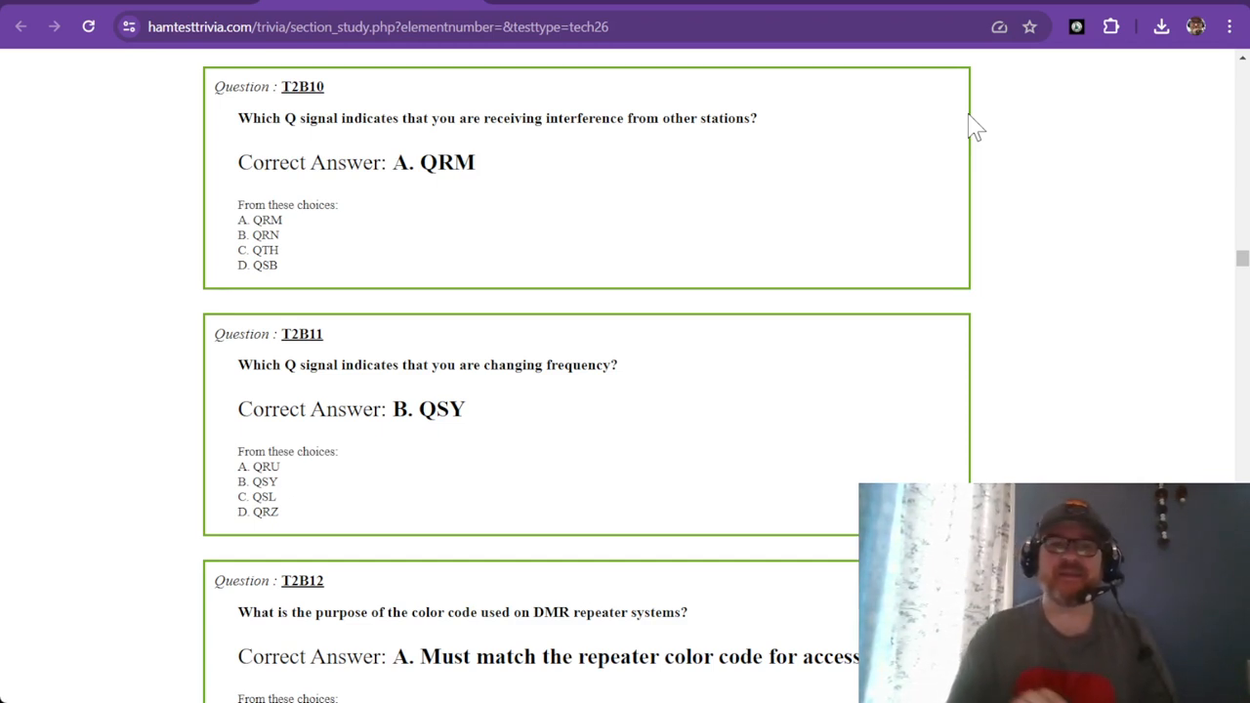
mouse_move(914, 115)
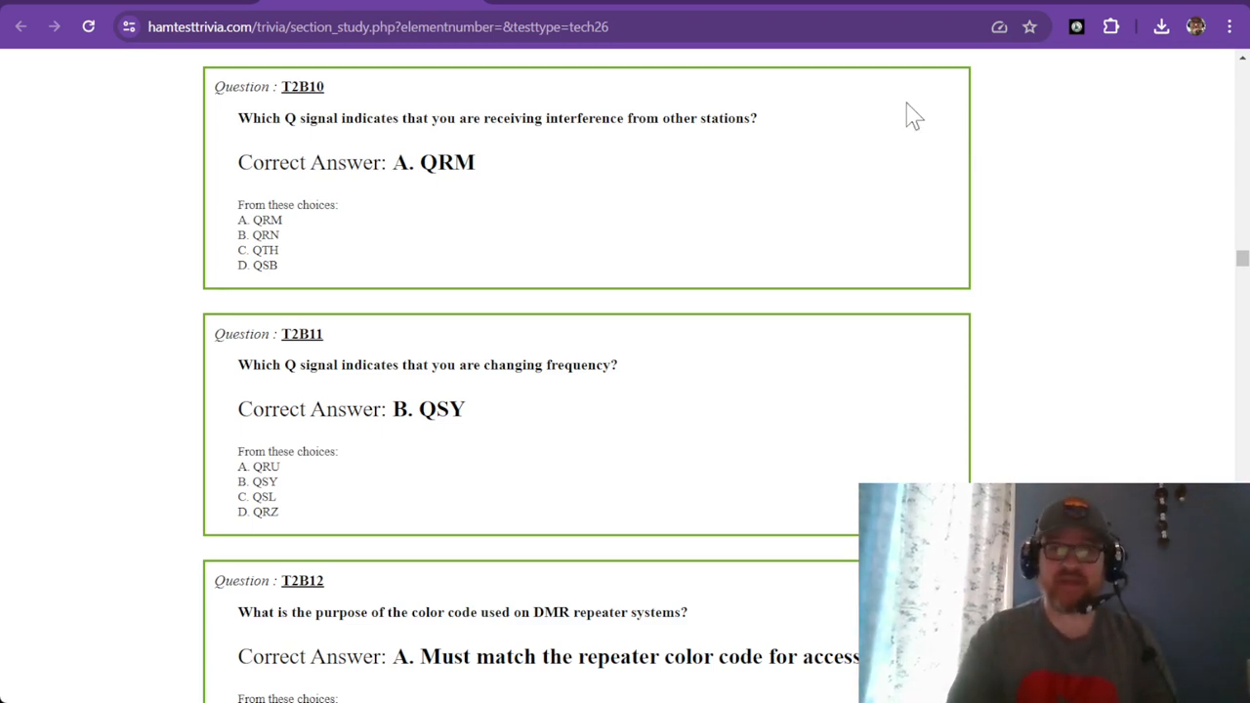
mouse_move(680, 148)
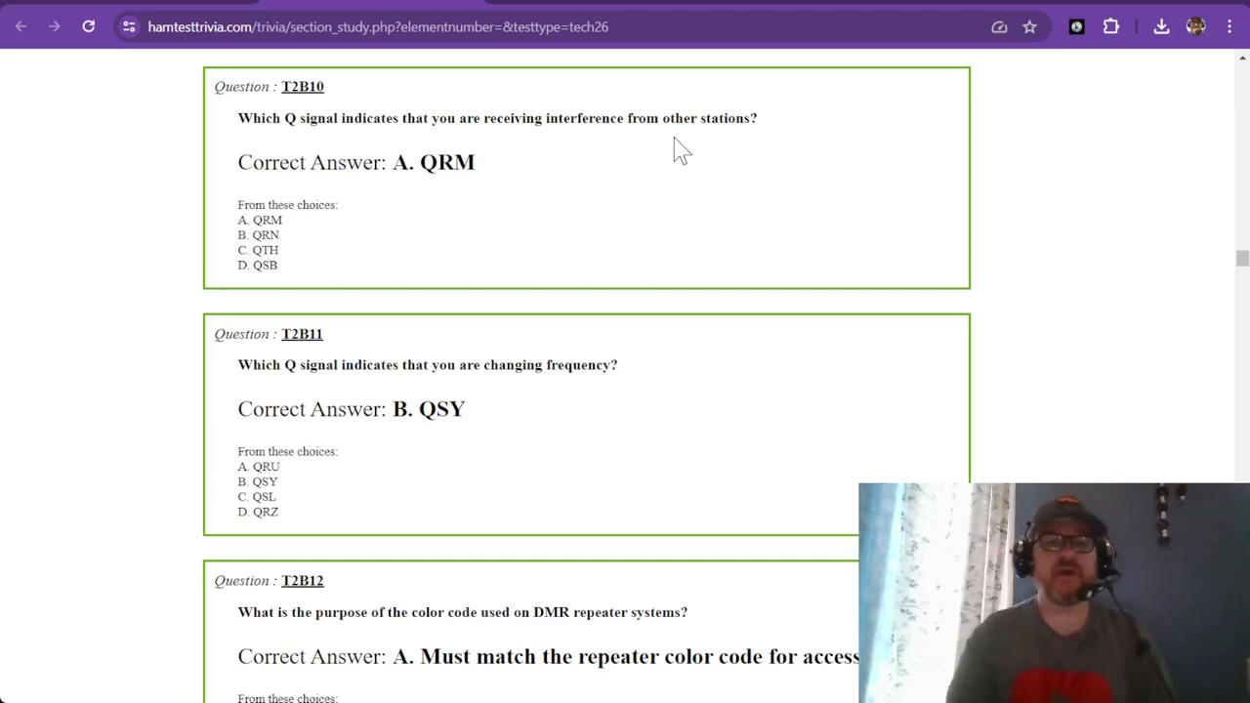
- Scroll down so T2B12 on the DMR repeater color code and its choices are fully visible
scroll("down", 3)
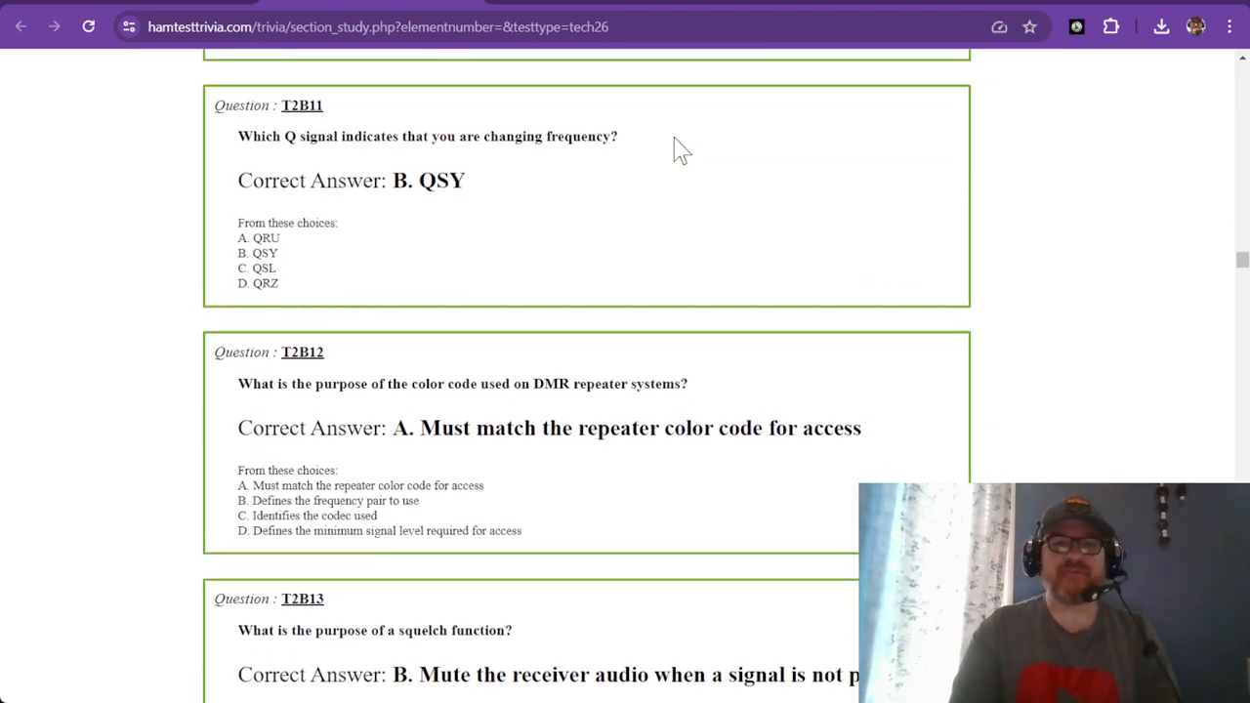
scroll("down", 3)
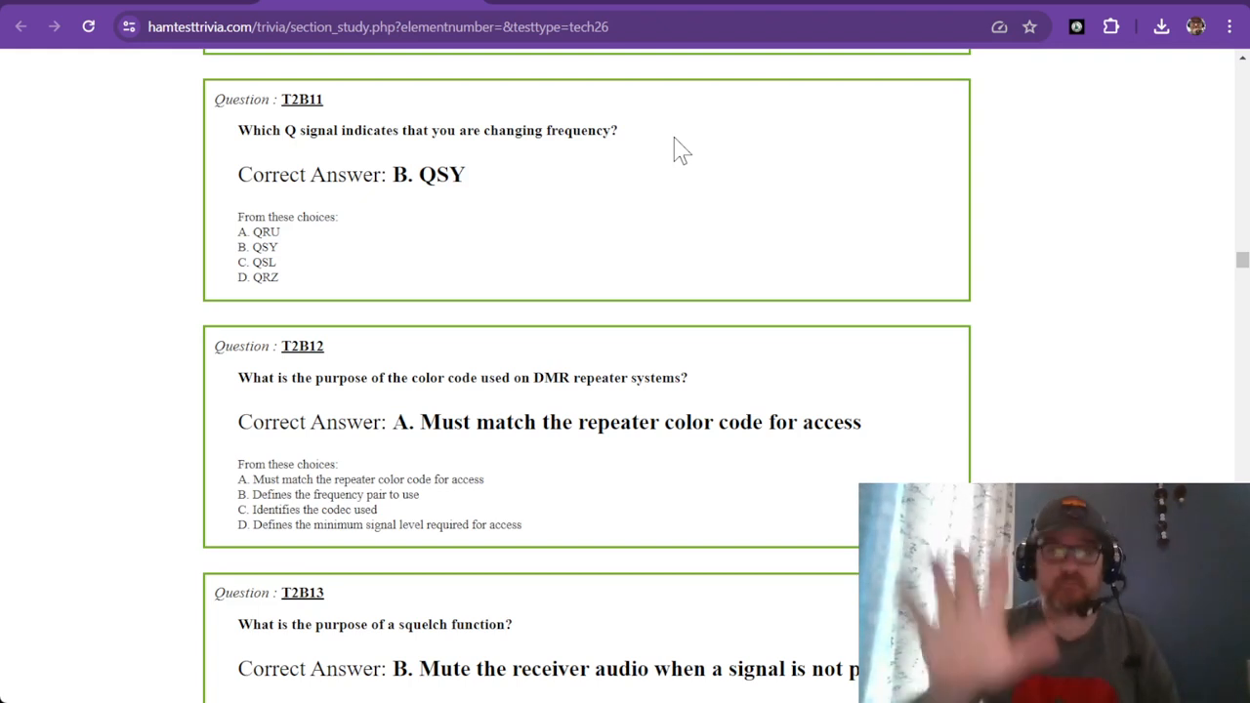
- Scroll past T2B12 to show T2B13 on squelch and T2C01 on FCC rules with answers
scroll("down", 3)
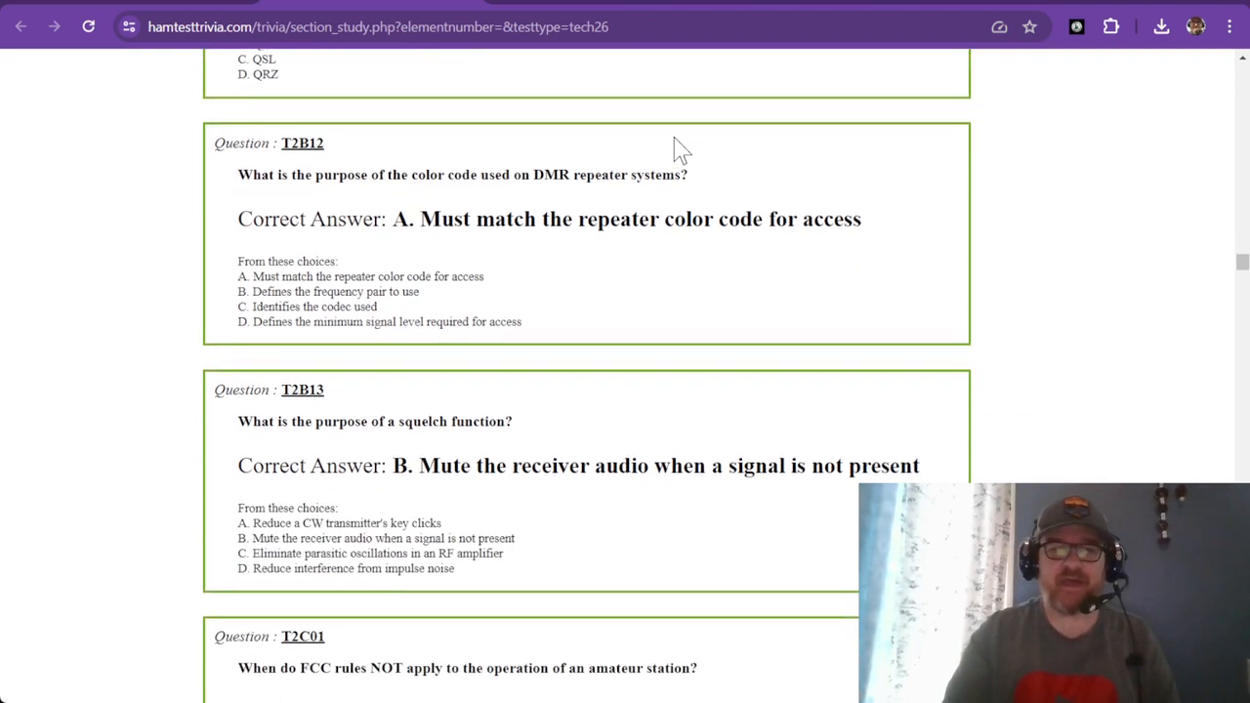
scroll("down", 3)
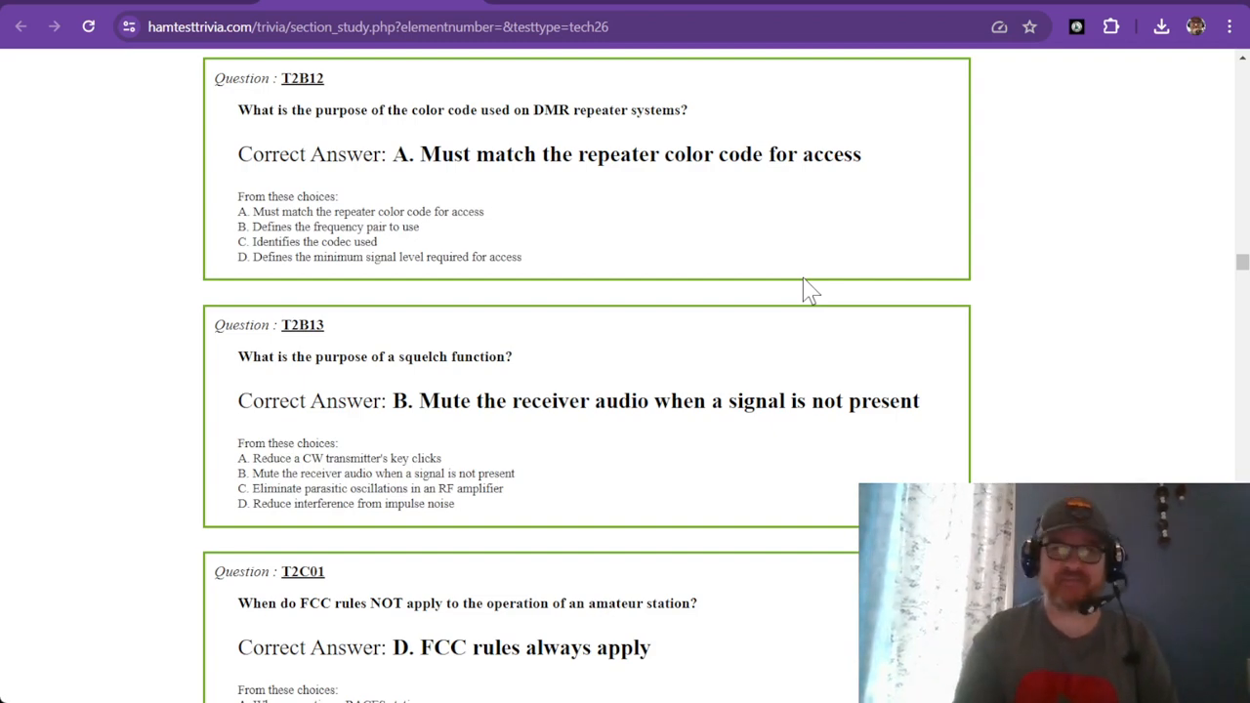
scroll("down", 3)
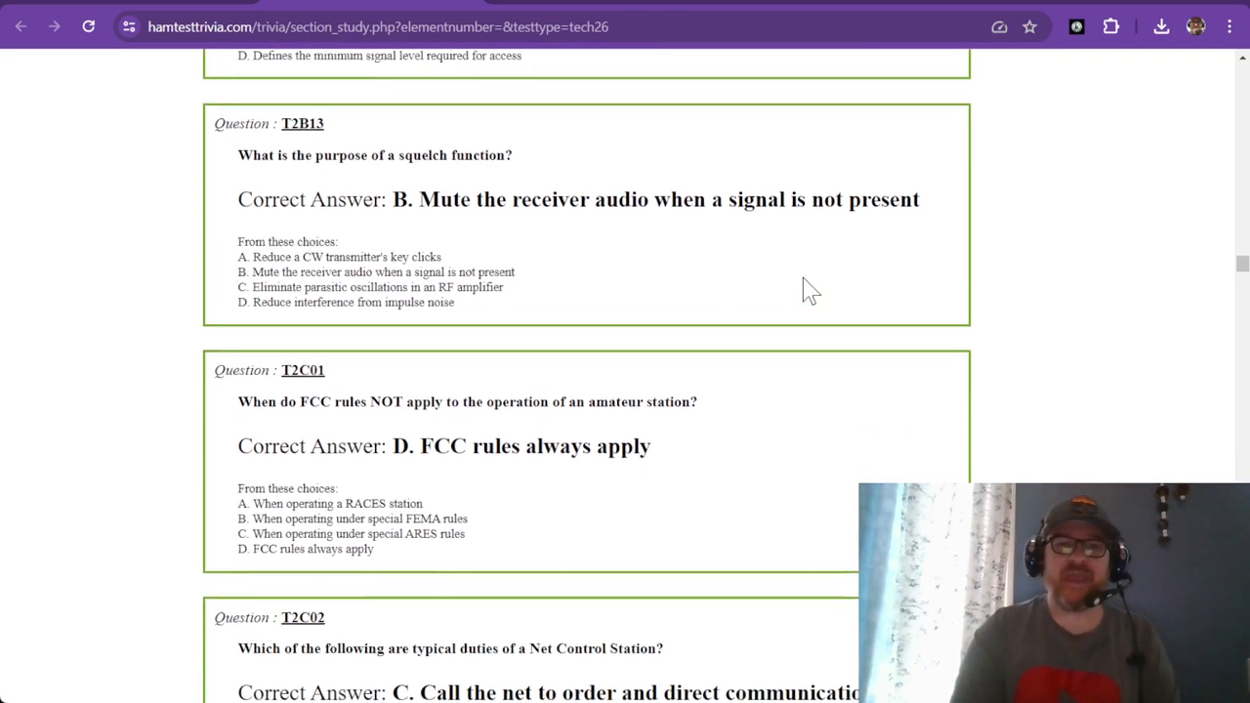
scroll("down", 3)
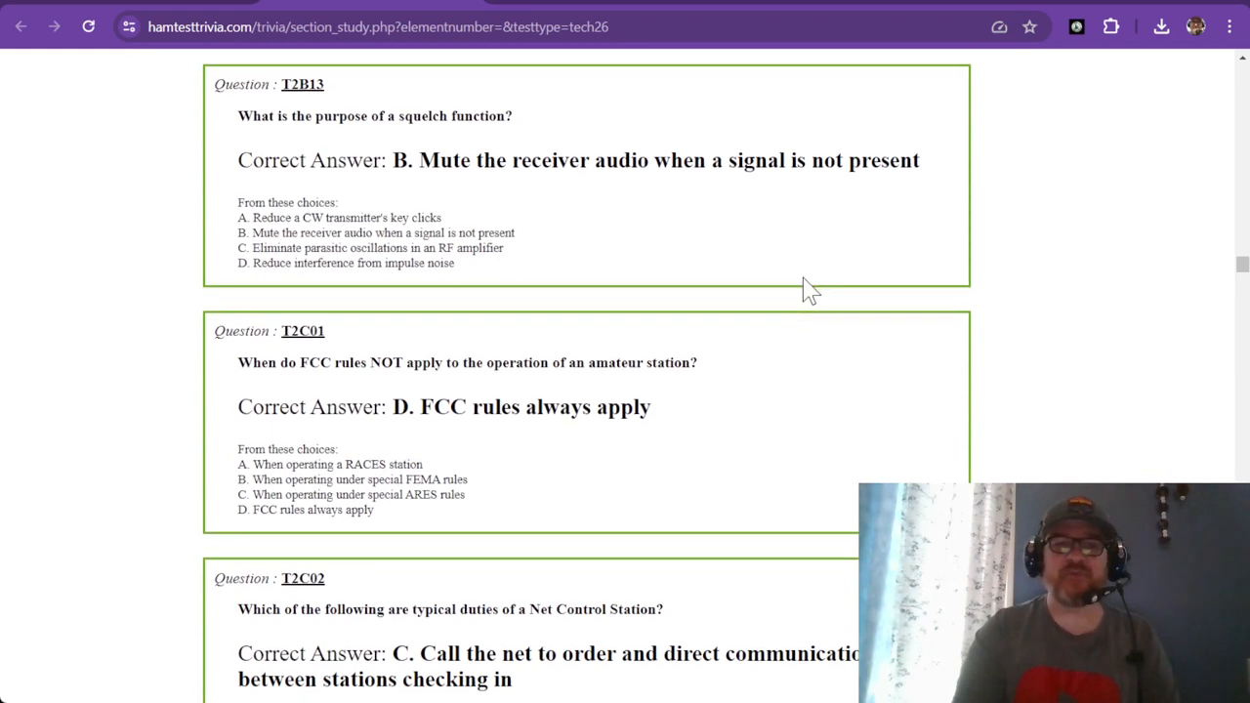